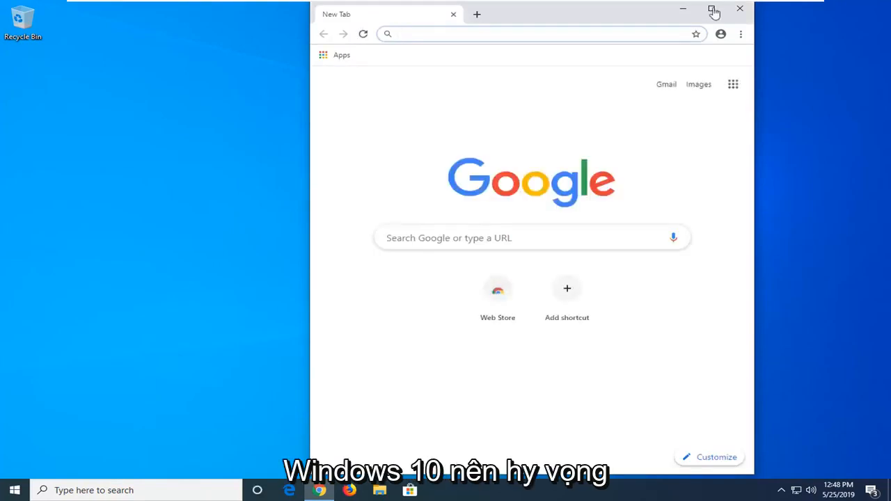
Step: Maximize the Chrome window and launch Task Manager from the taskbar
click(713, 8)
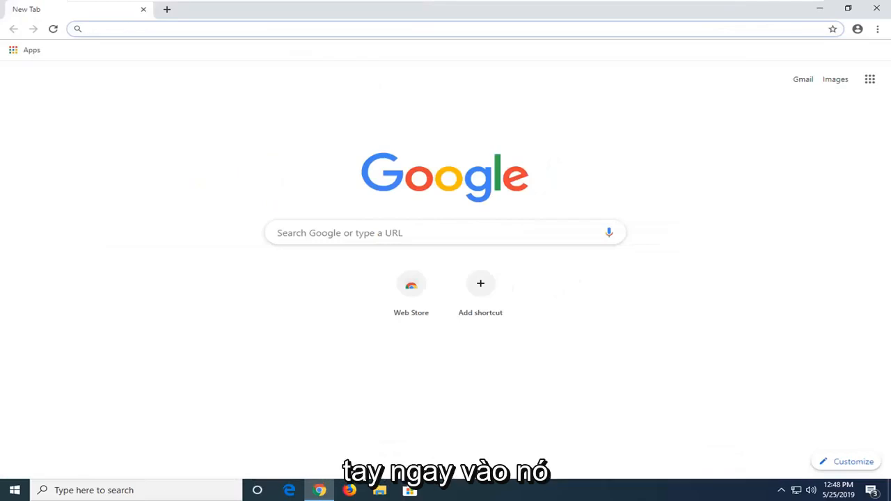
click(446, 28)
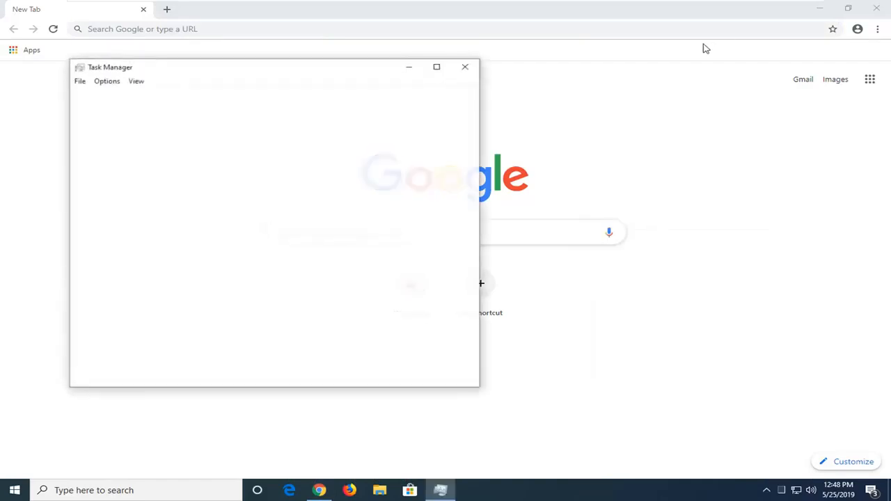
Step: Expand Task Manager details, review the Startup list for a Chrome entry, then close Task Manager
click(122, 369)
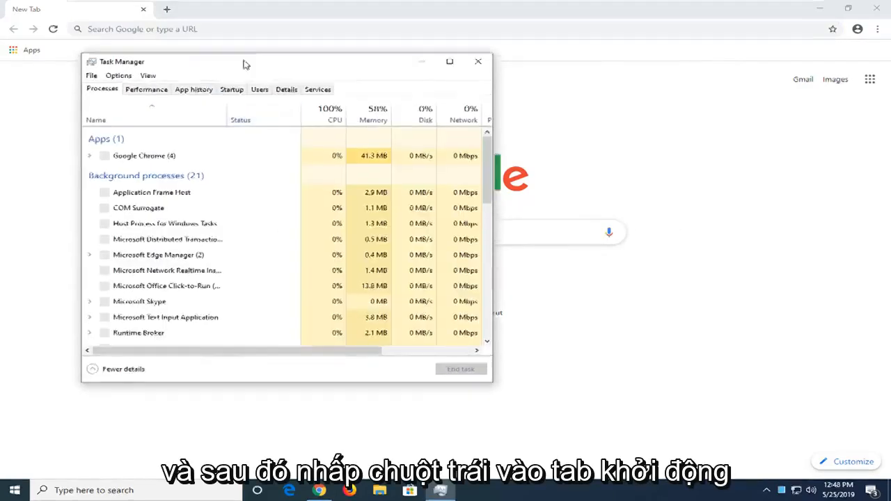
click(231, 89)
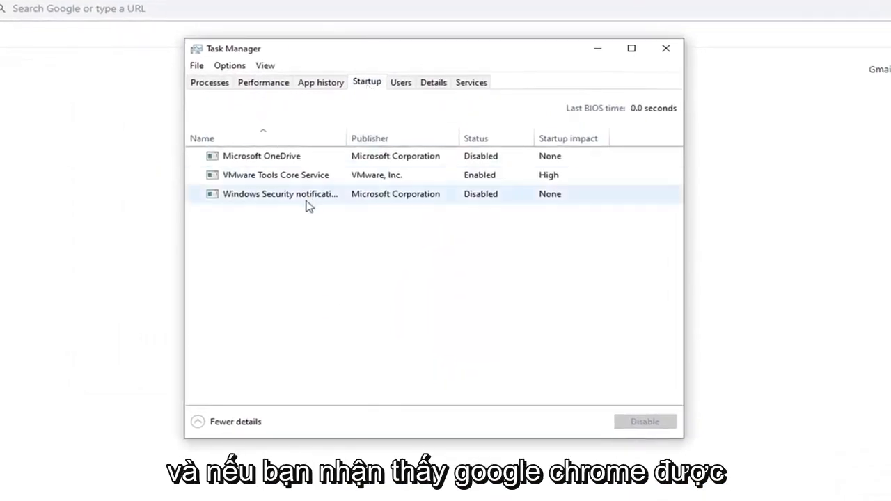
mouse_move(270, 257)
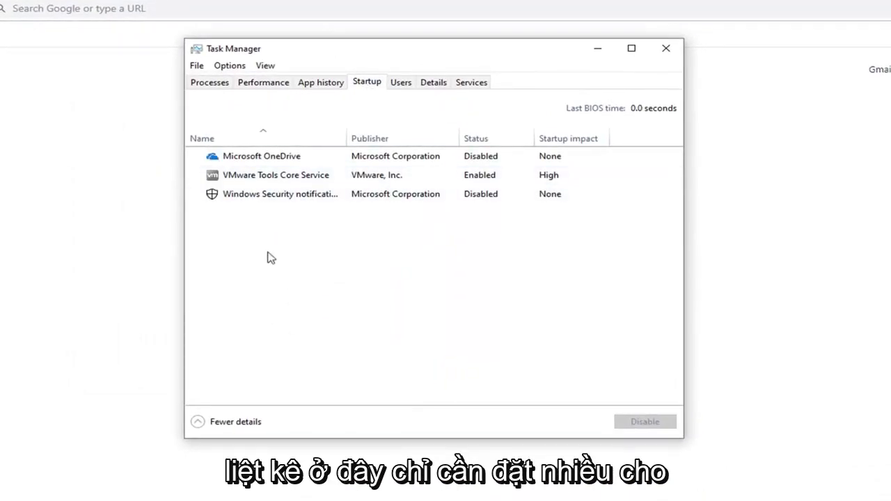
click(276, 175)
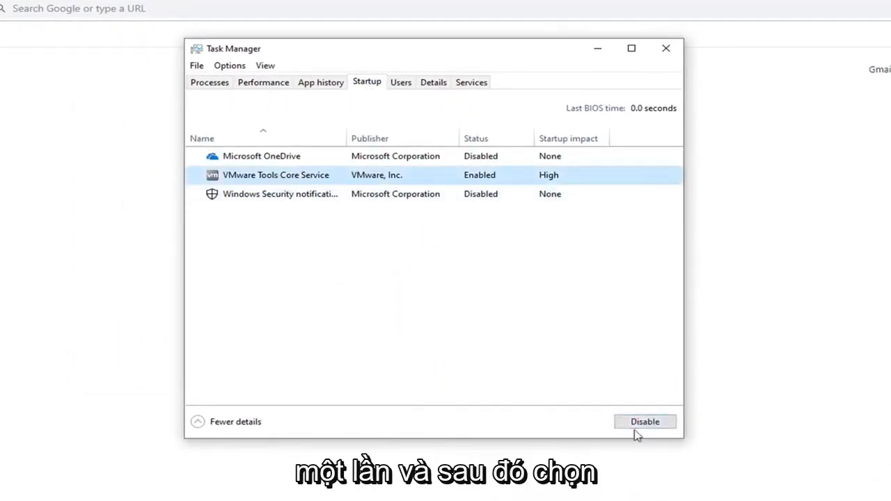
mouse_move(685, 61)
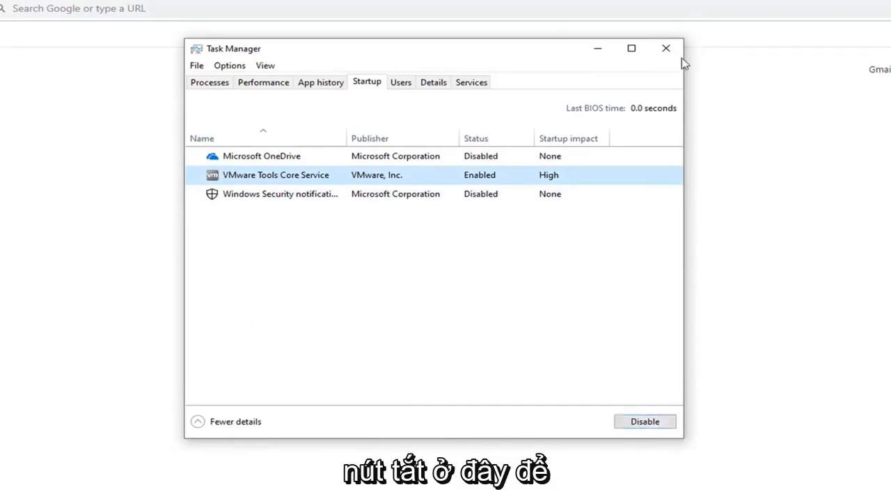
click(666, 48)
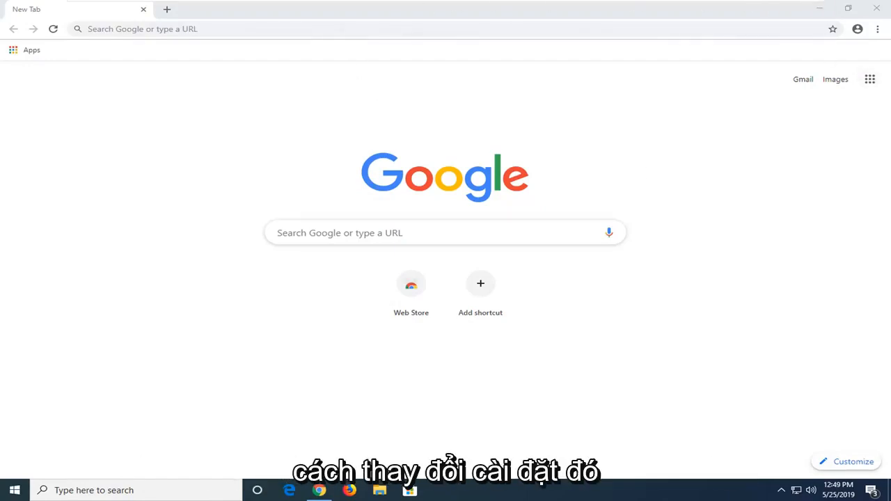
mouse_move(765, 112)
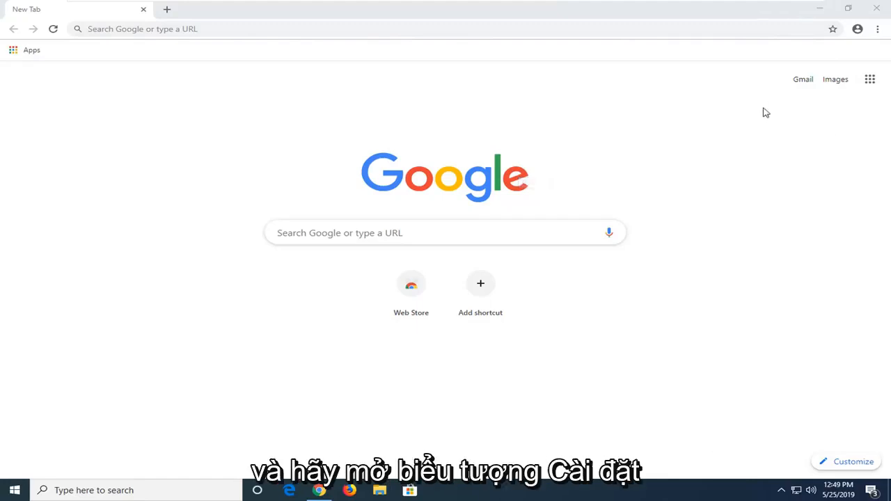
mouse_move(877, 33)
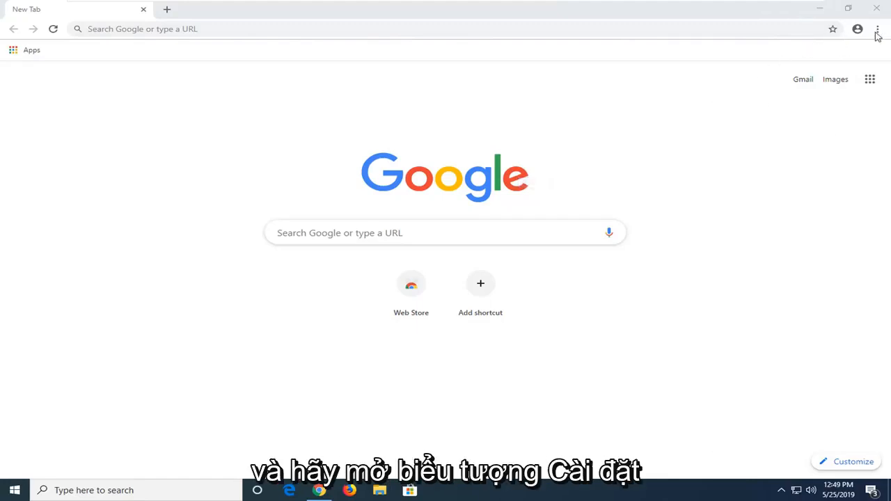
mouse_move(877, 30)
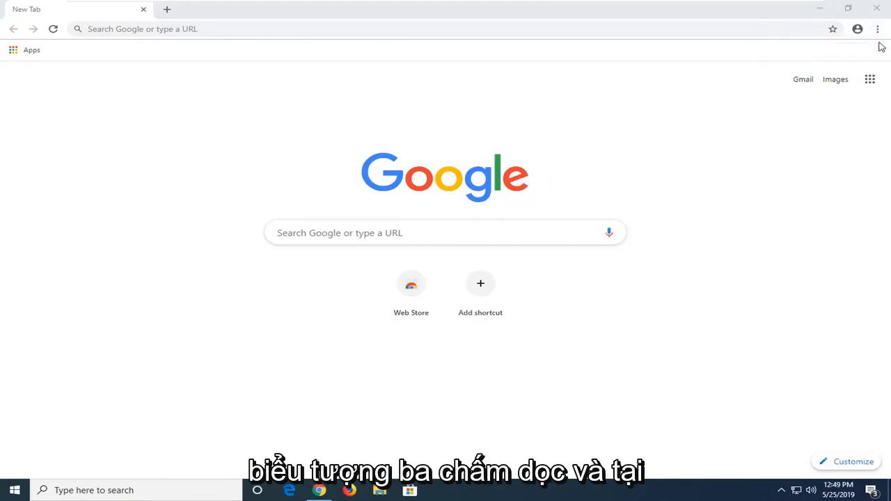
mouse_move(877, 30)
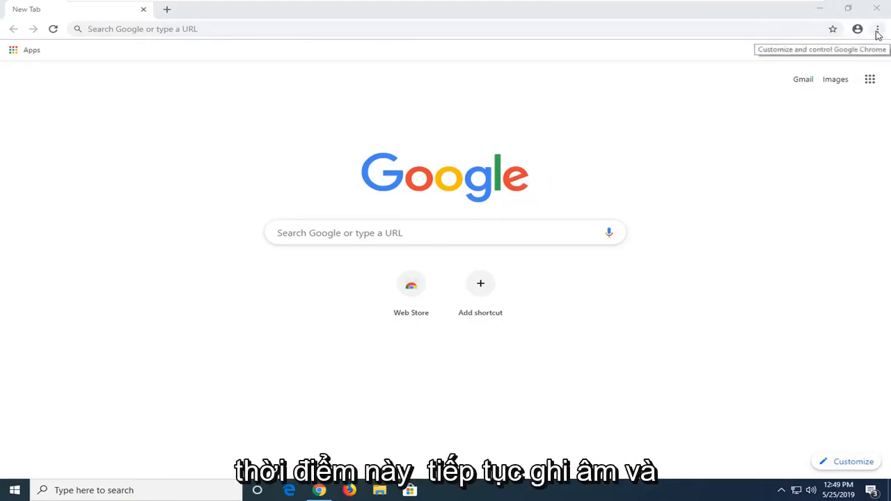
Step: Go to Chrome Settings via the three-dot menu and scroll down to the Advanced System section
click(877, 29)
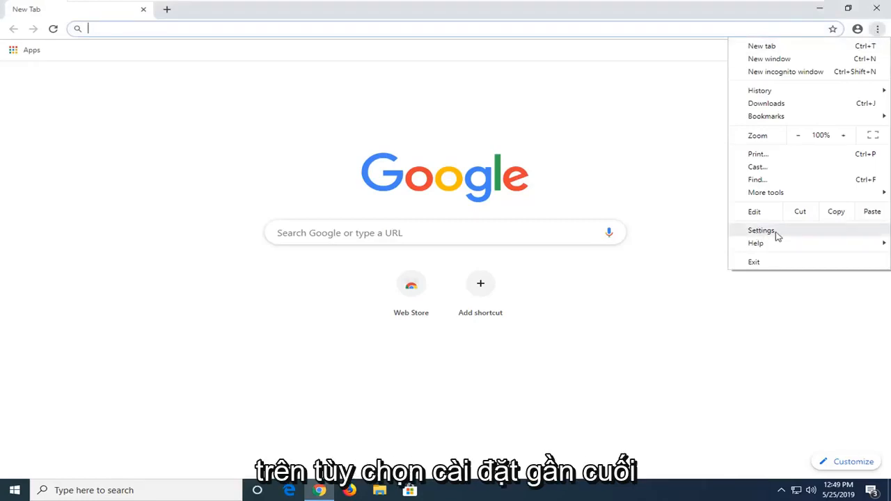
click(761, 229)
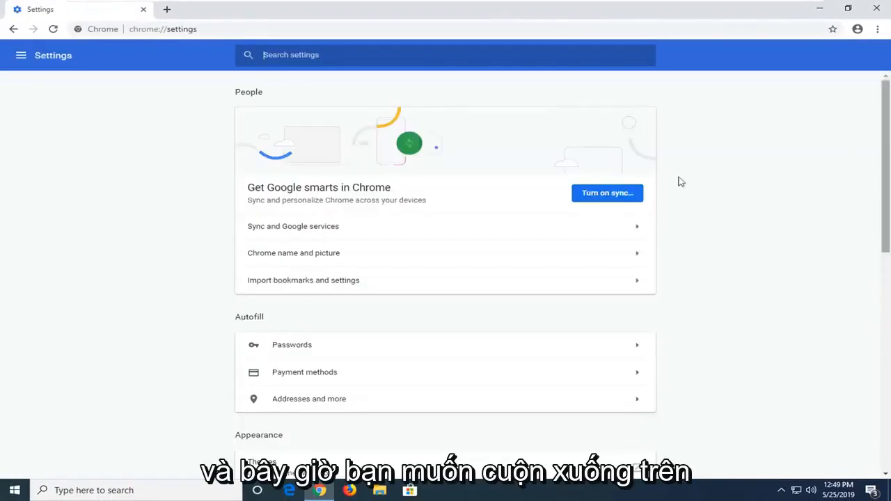
scroll(down, 3)
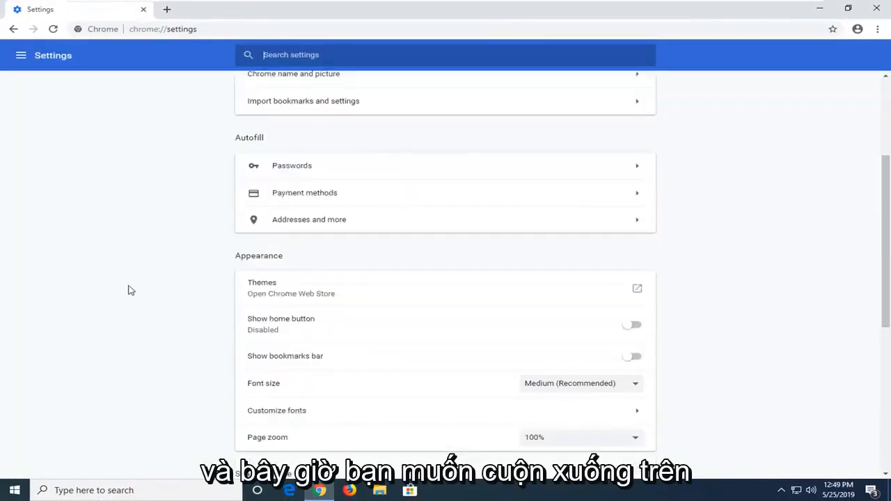
scroll(down, 3)
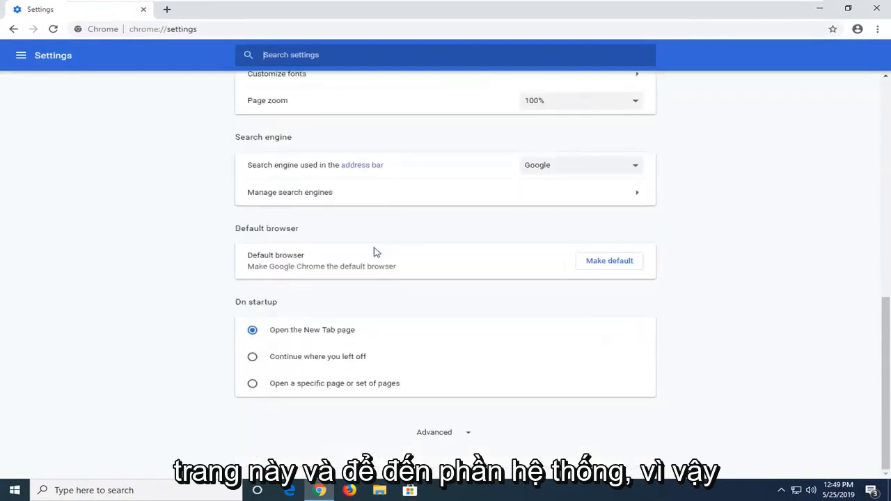
scroll(up, 3)
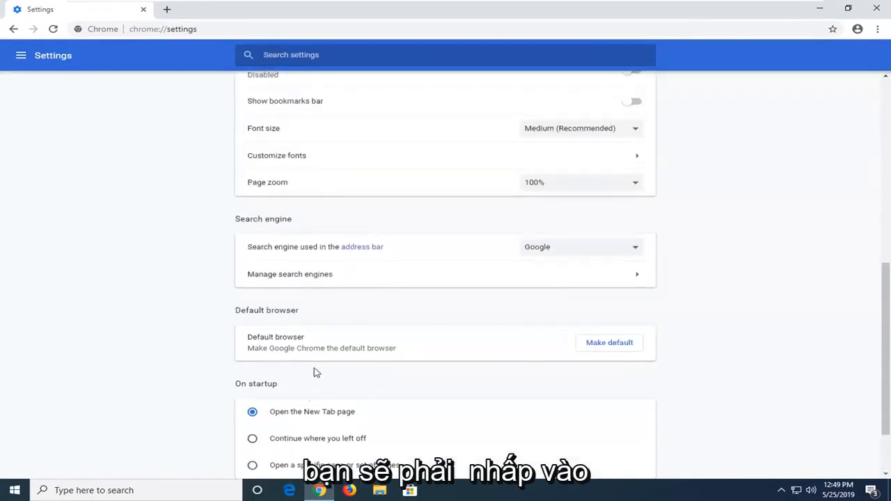
scroll(down, 3)
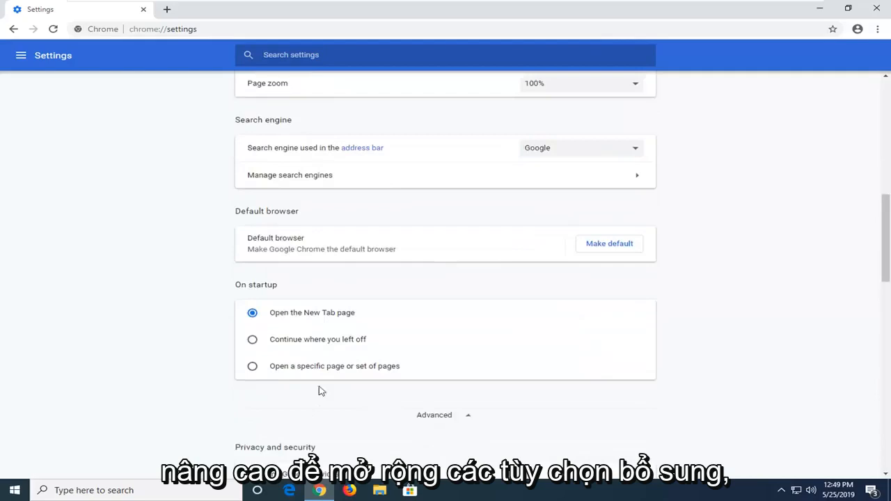
scroll(down, 3)
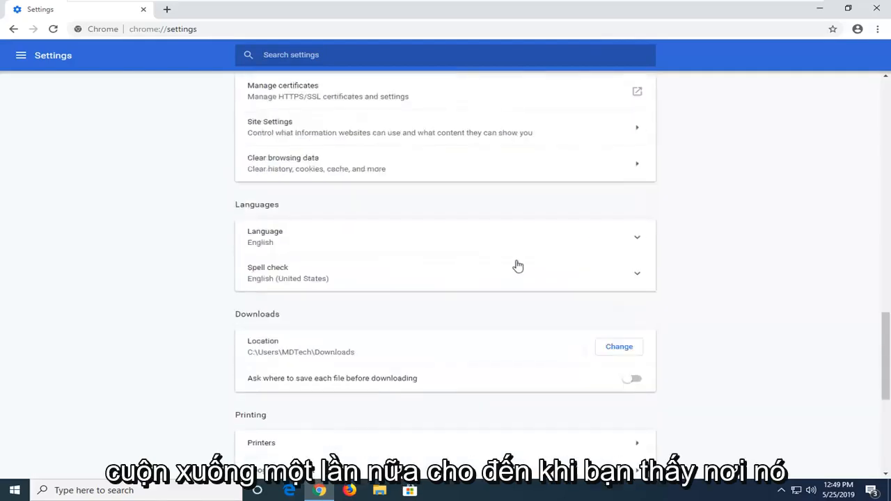
scroll(down, 3)
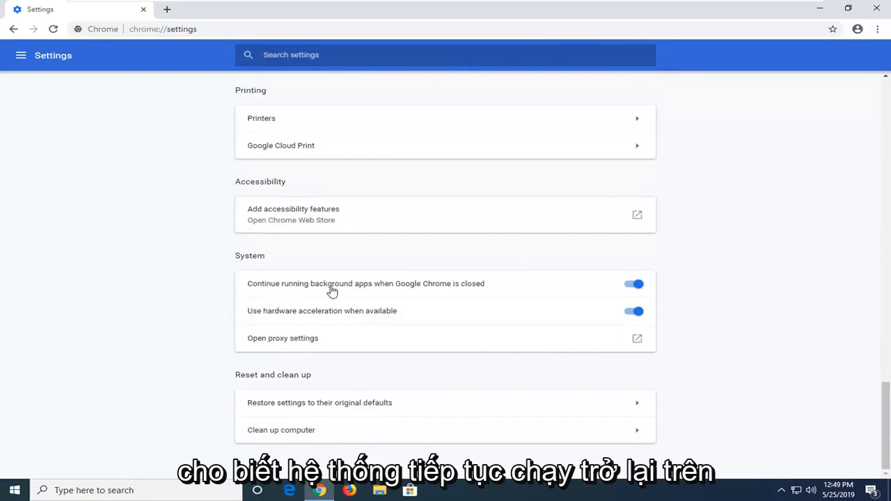
mouse_move(424, 298)
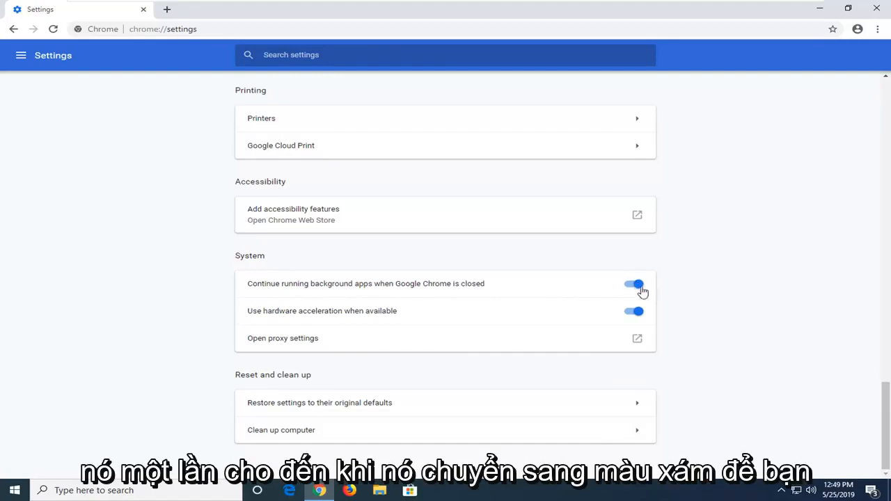
Step: Switch off 'Continue running background apps when Google Chrome is closed' and close the browser
click(632, 286)
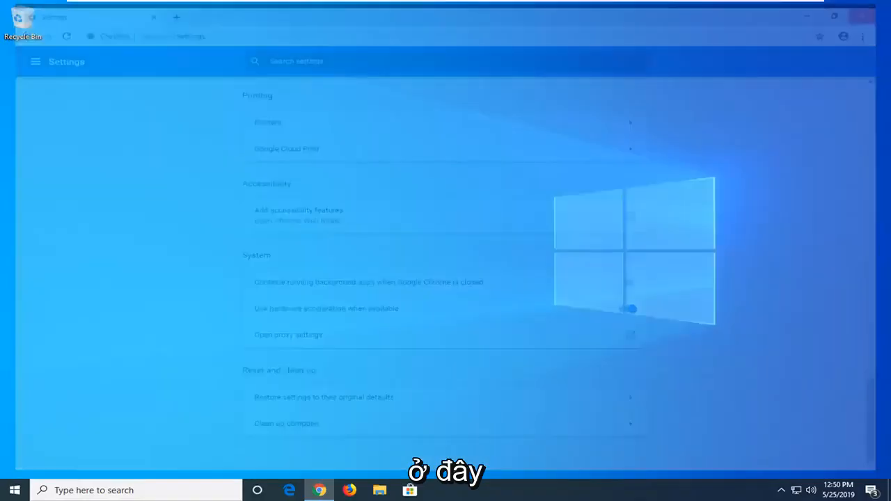
click(862, 17)
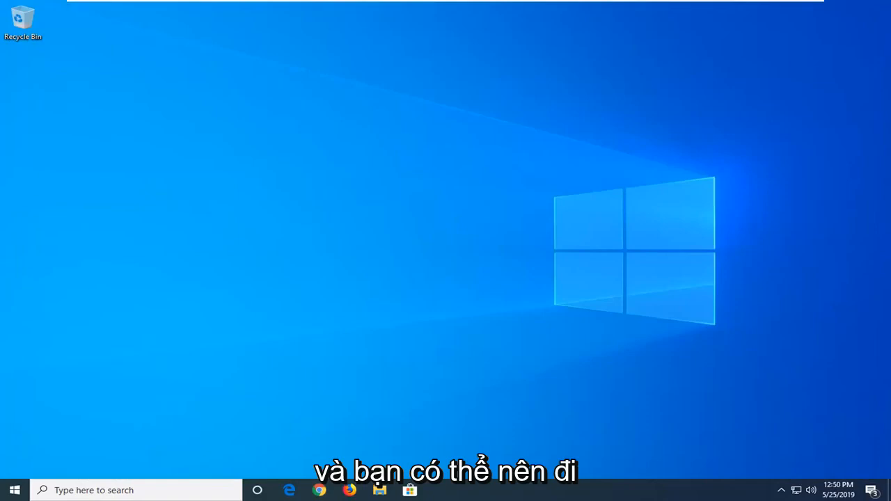